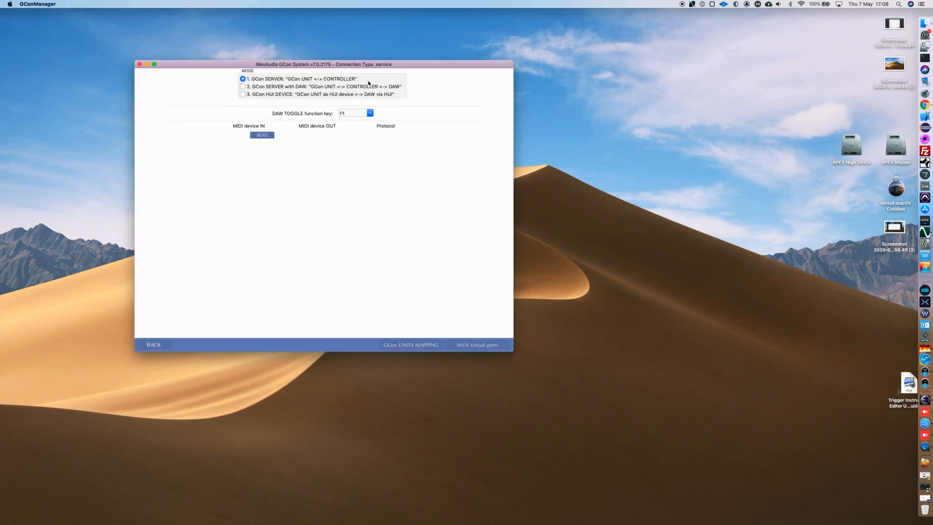
- Add a mapping row with X-Touch INT as MIDI input and output, protocol HUI
{"action": "left_click_drag", "start_coordinate": [325, 64], "coordinate": [425, 96]}
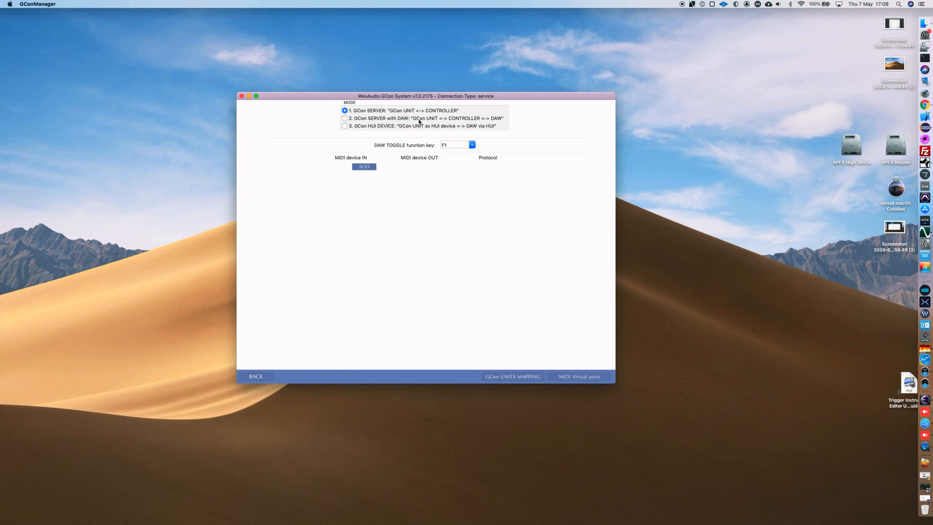
{"action": "mouse_move", "coordinate": [318, 163]}
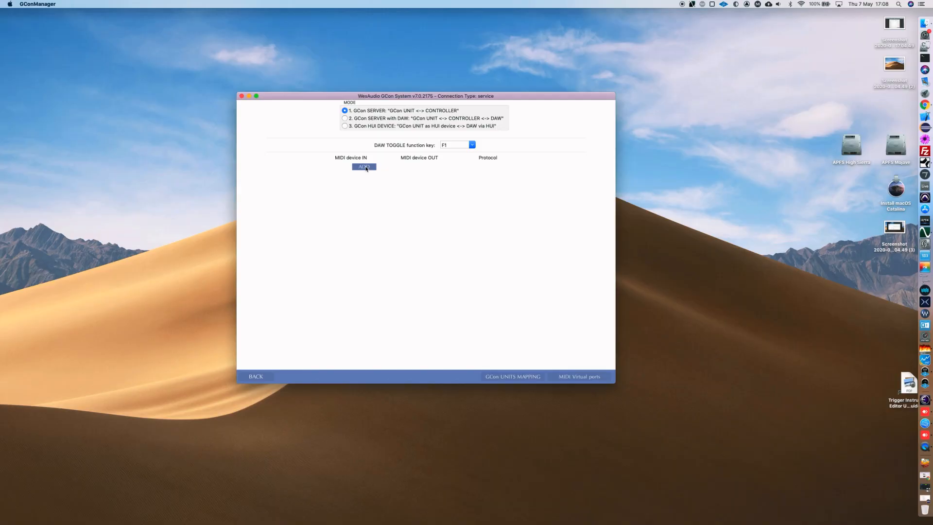
{"action": "left_click", "coordinate": [363, 167]}
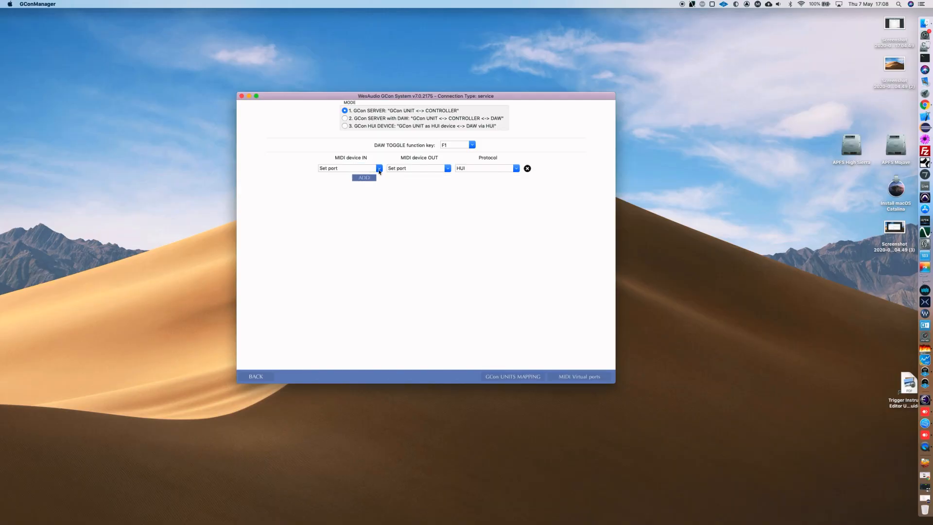
{"action": "left_click", "coordinate": [378, 168]}
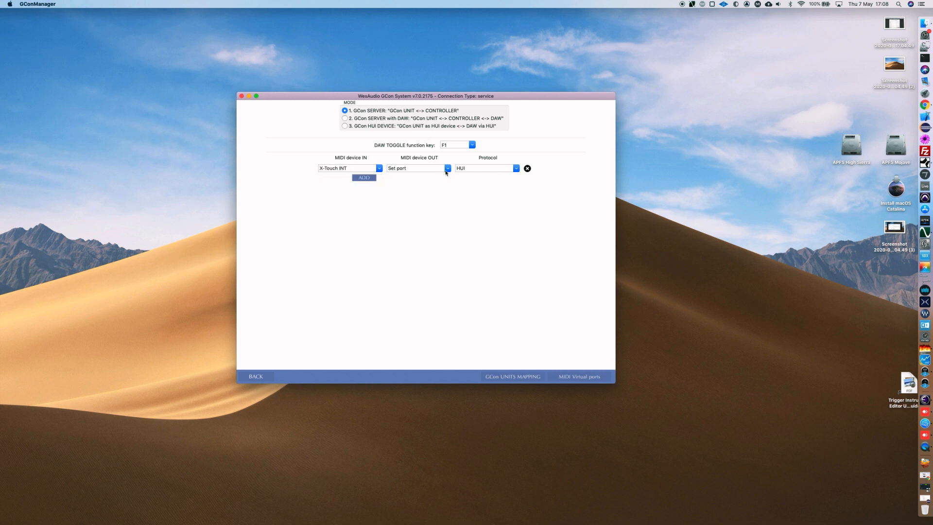
{"action": "left_click", "coordinate": [418, 168]}
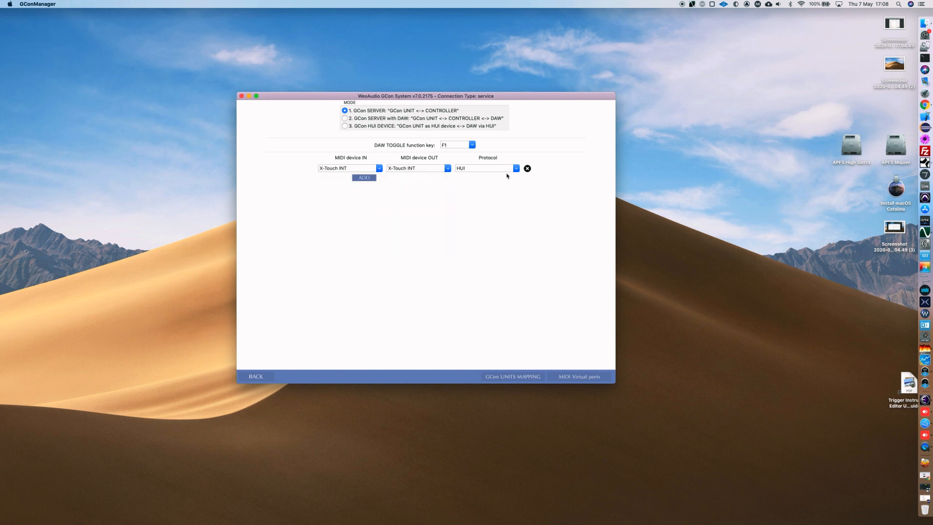
{"action": "left_click", "coordinate": [515, 168]}
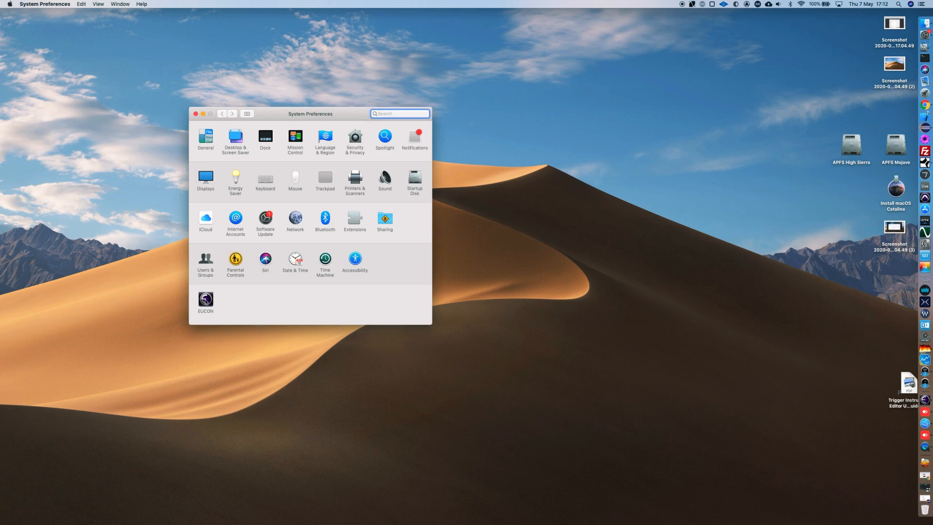
- Review the EUCON pane entry for GConManager with MackieControl on MIDI ports 1–4
{"action": "left_click", "coordinate": [205, 300]}
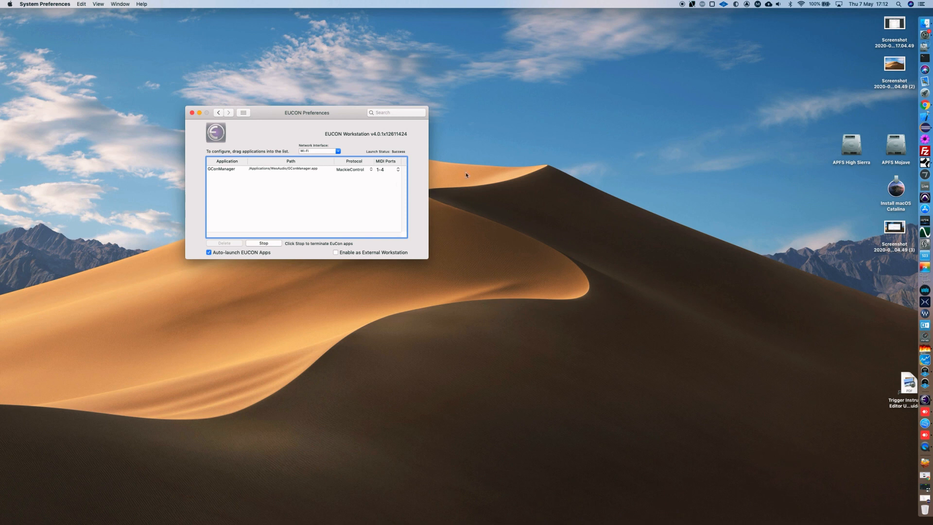
{"action": "mouse_move", "coordinate": [233, 193]}
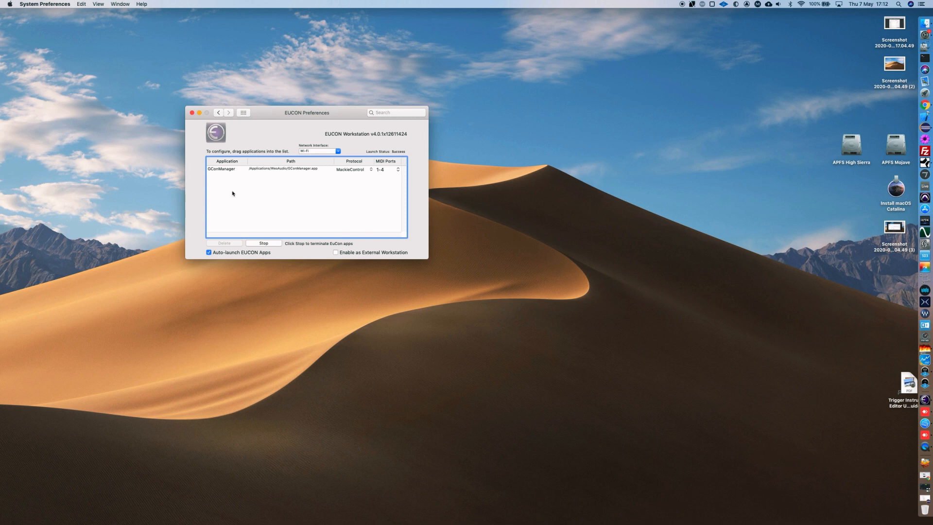
{"action": "mouse_move", "coordinate": [347, 173]}
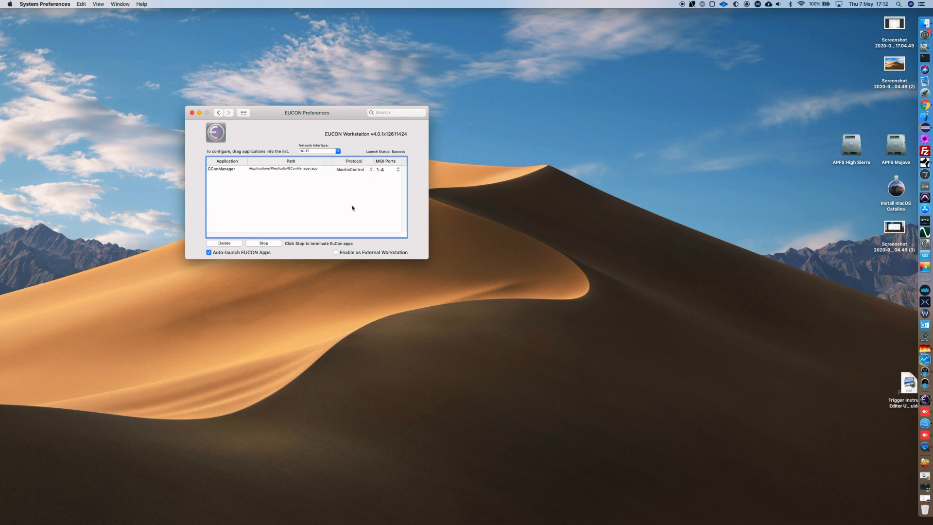
{"action": "left_click", "coordinate": [191, 112]}
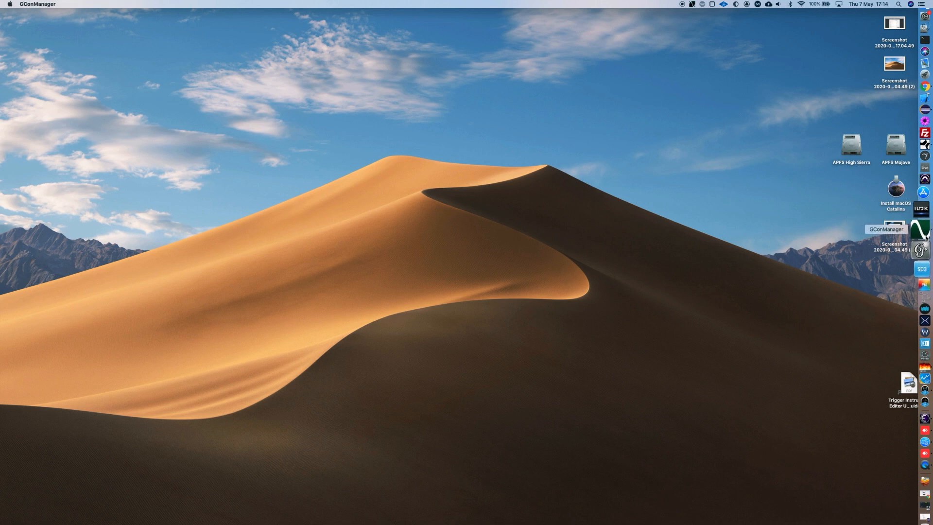
- Reopen GCon Manager and map a Euphonix MIDI port as input and output on Mackie Control
{"action": "double_click", "coordinate": [894, 229]}
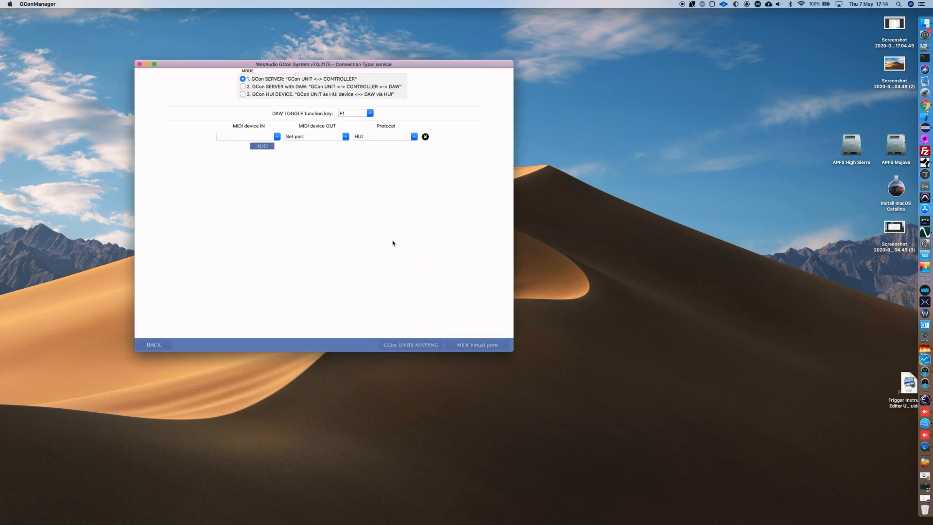
{"action": "left_click", "coordinate": [246, 136]}
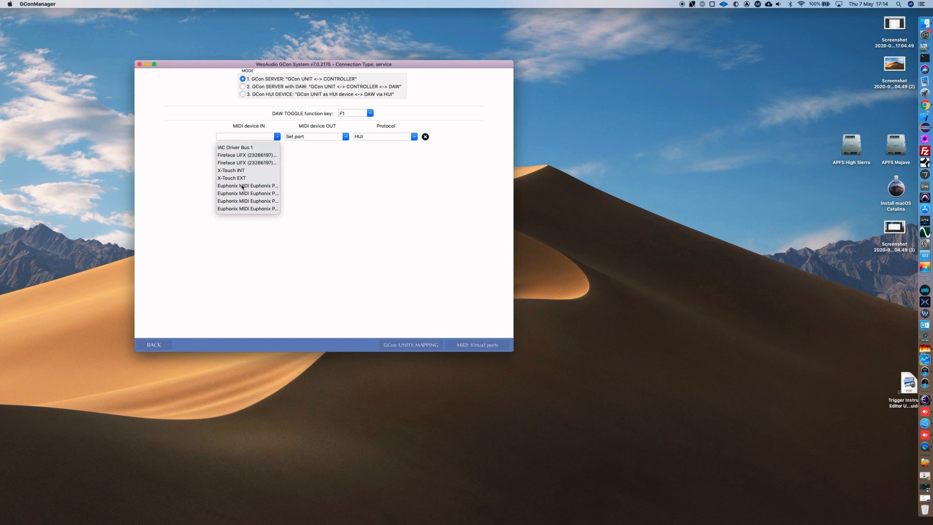
{"action": "mouse_move", "coordinate": [246, 187]}
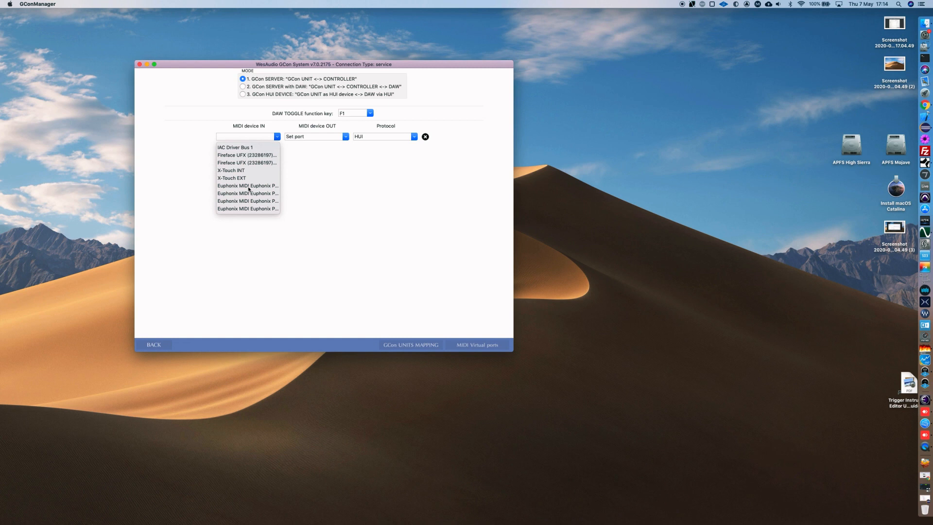
{"action": "left_click", "coordinate": [247, 185]}
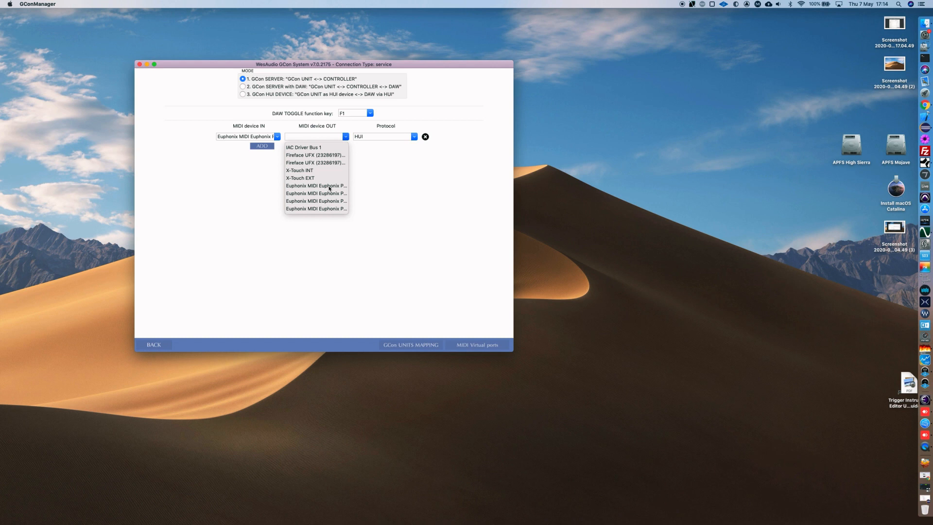
{"action": "left_click", "coordinate": [414, 136]}
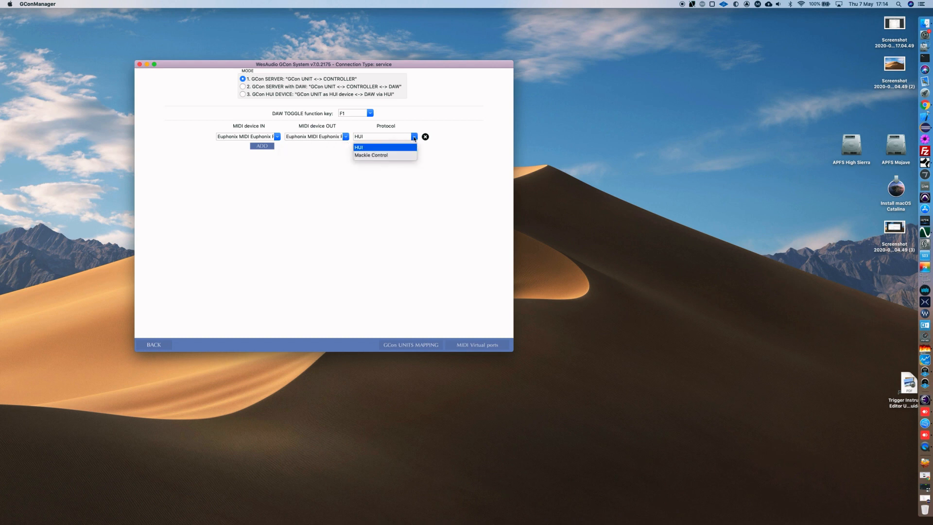
{"action": "left_click", "coordinate": [371, 154]}
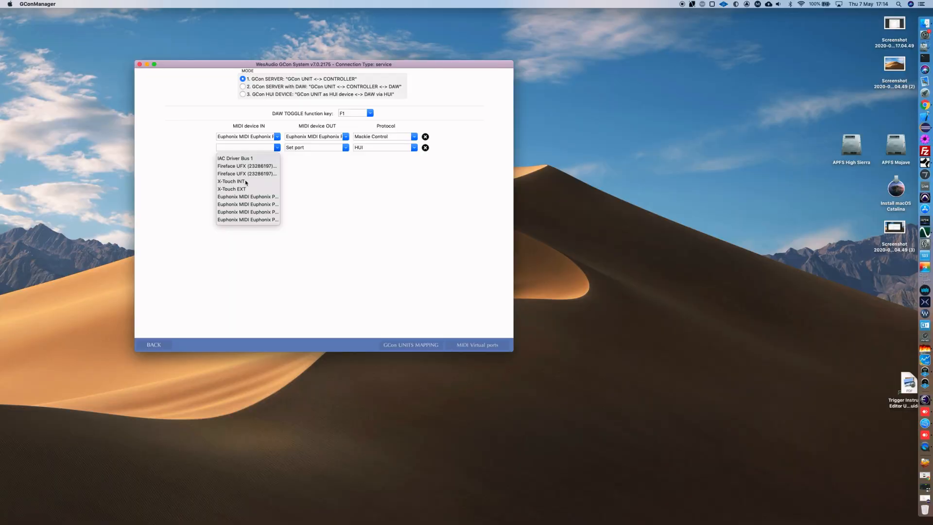
- Set the second mapping's input to X-Touch INT and choose its HUI protocol
{"action": "left_click", "coordinate": [231, 181]}
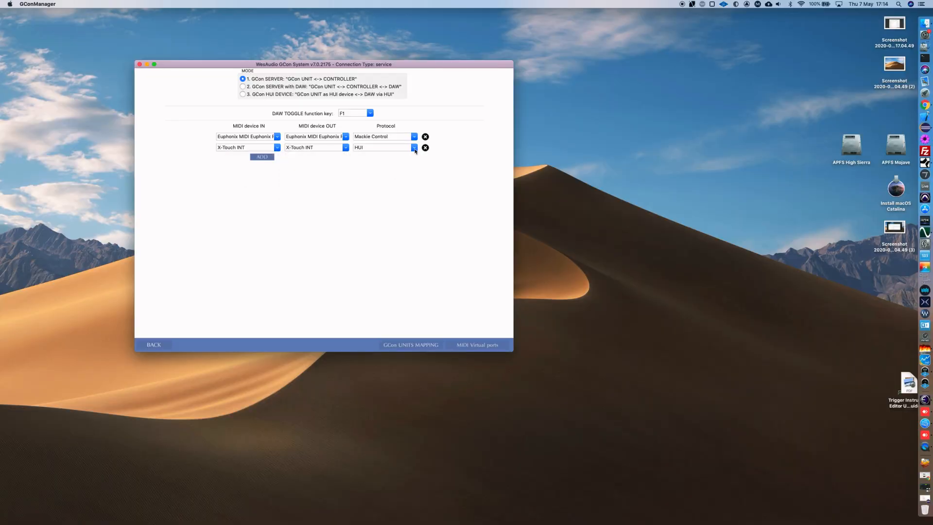
{"action": "left_click", "coordinate": [383, 147]}
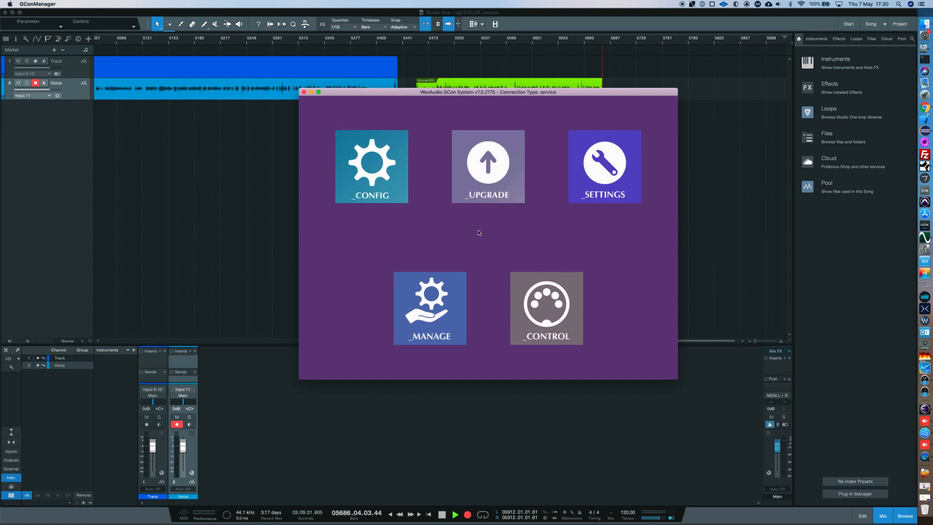
{"action": "mouse_move", "coordinate": [556, 254]}
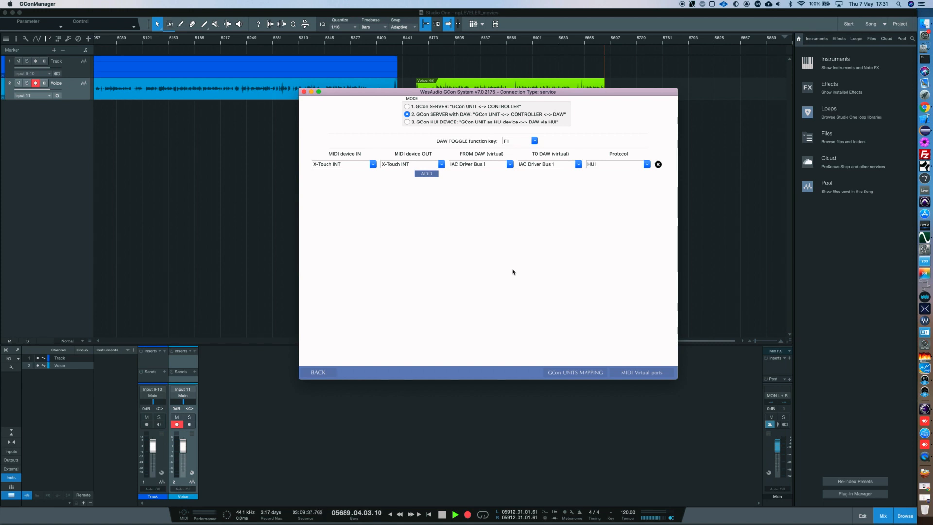
{"action": "mouse_move", "coordinate": [472, 265]}
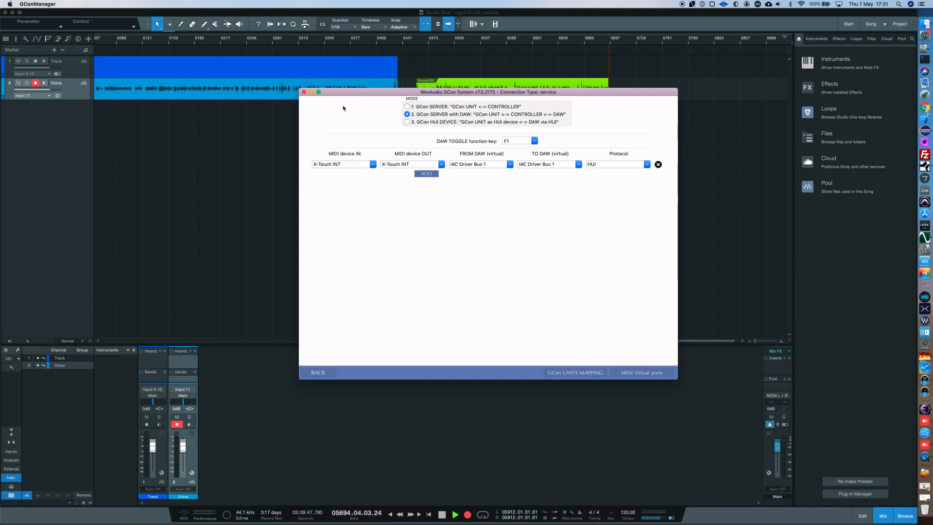
{"action": "mouse_move", "coordinate": [514, 193]}
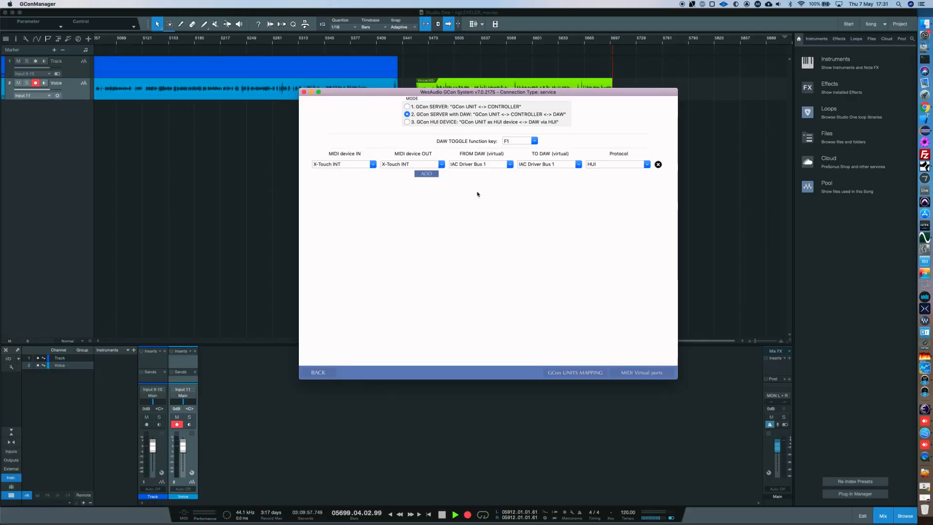
{"action": "mouse_move", "coordinate": [543, 189]}
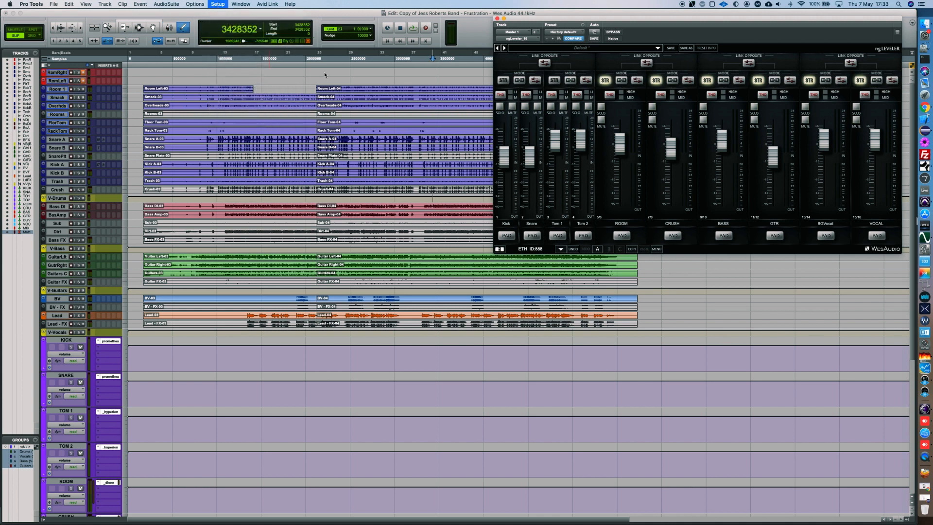
- Show the Peripherals MIDI Controllers settings with HUI on IAC Driver Bus
{"action": "left_click", "coordinate": [217, 4]}
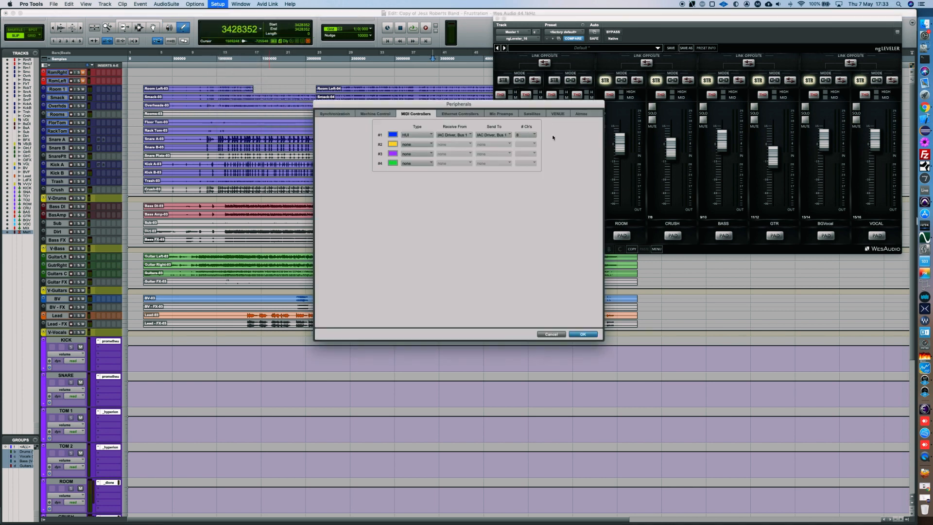